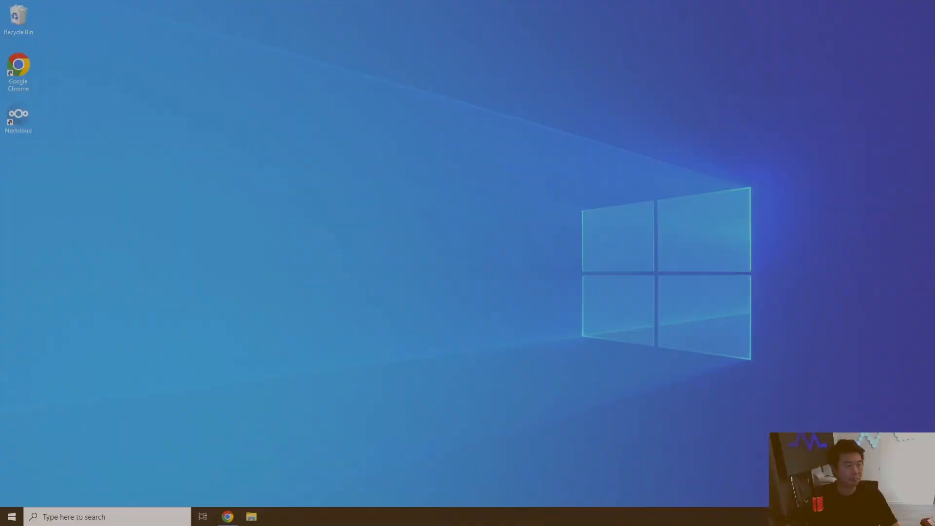
Launch Chrome and go to the Administrator / dns project, showing its Edit options
left_click(228, 516)
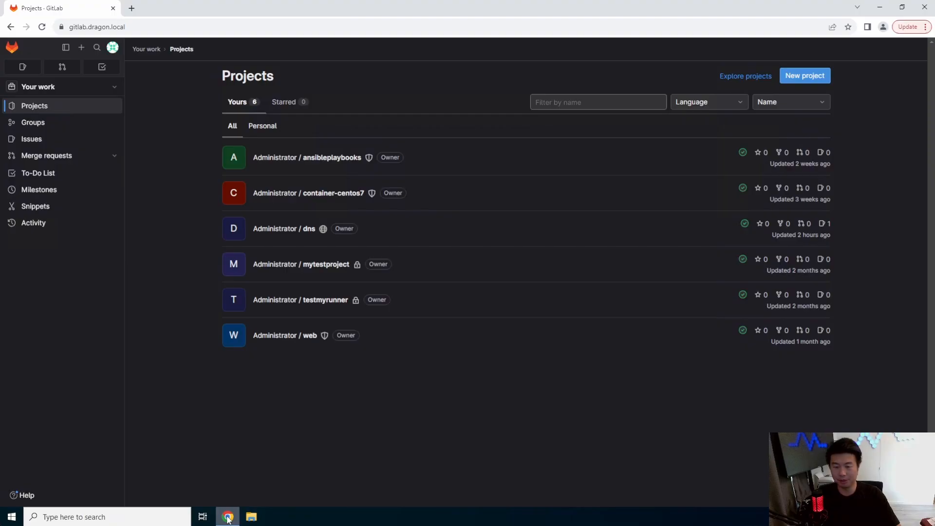
left_click(284, 228)
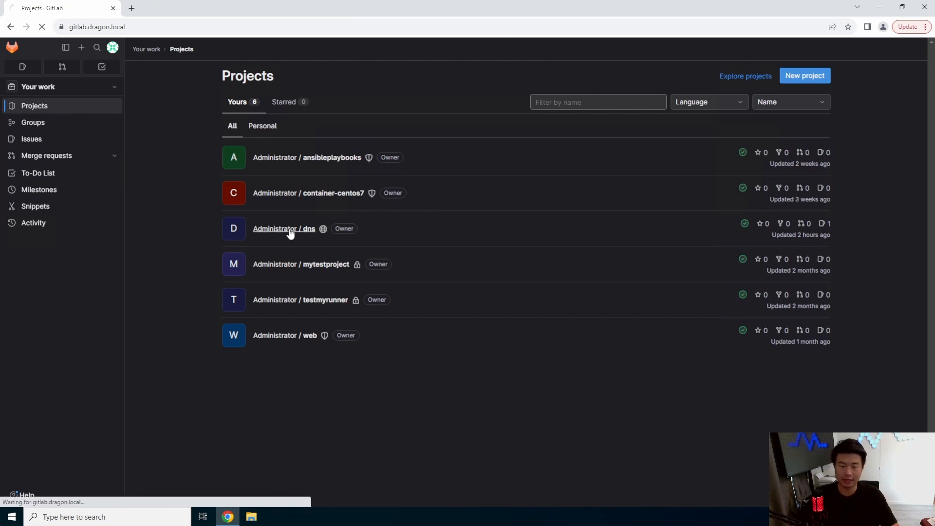
left_click(283, 228)
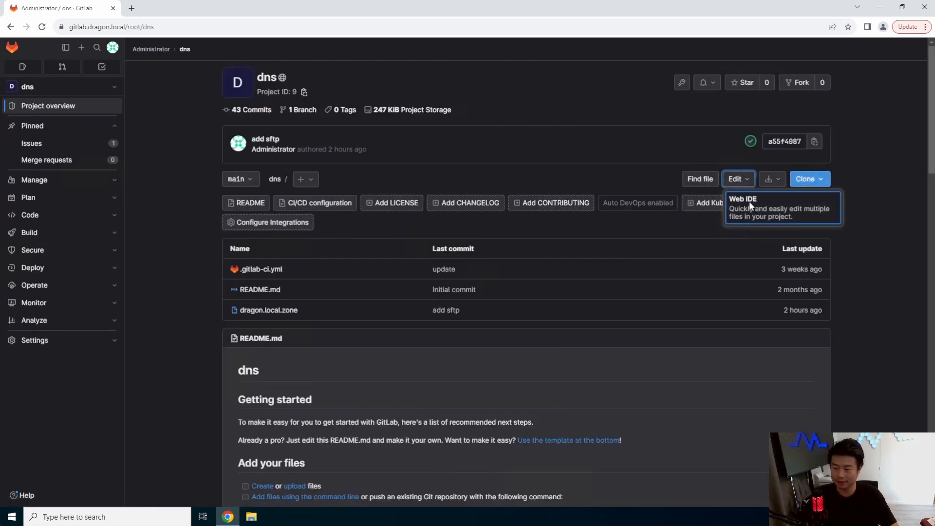
Open dragon.local.zone in the Web IDE, ready for a new record line
left_click(743, 198)
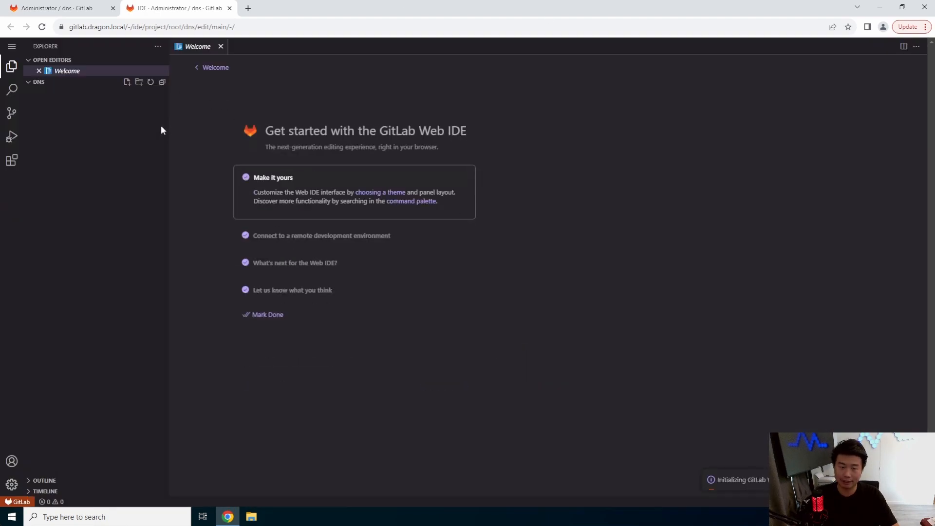
left_click(64, 102)
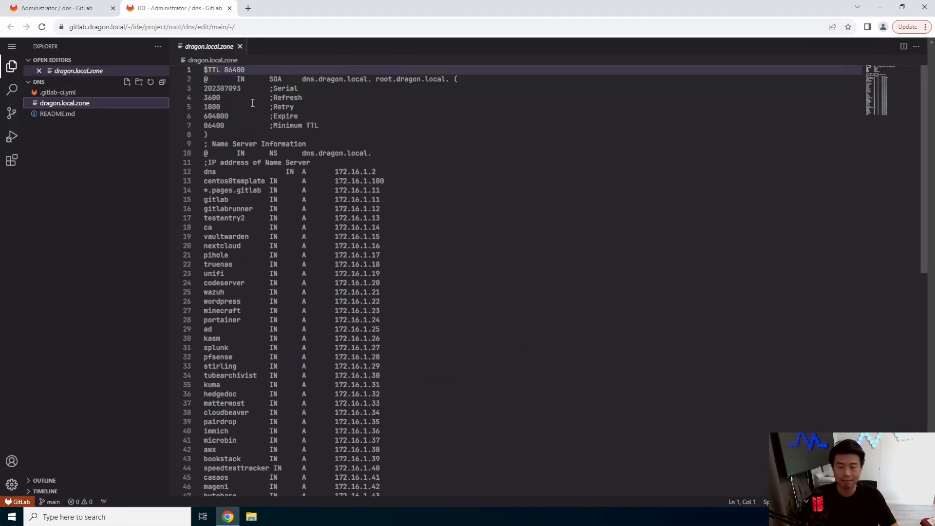
left_click(224, 88)
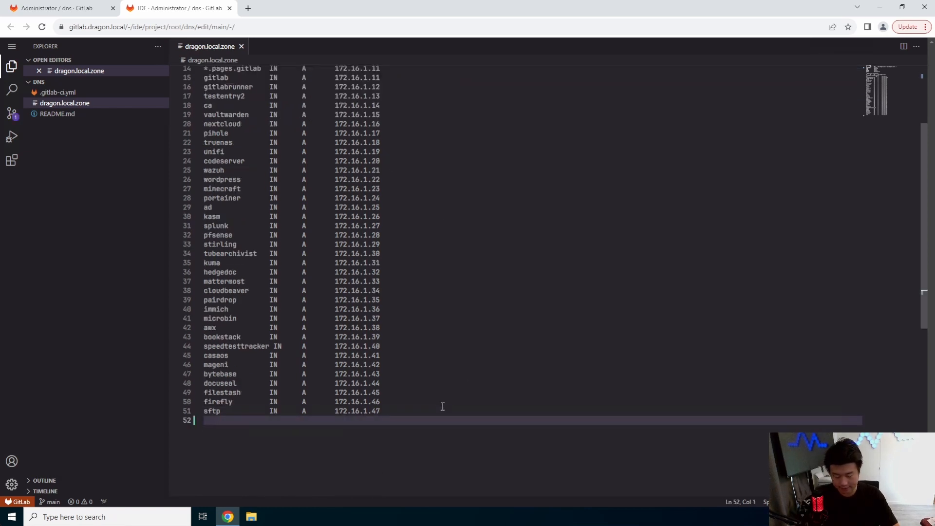
Add the record 'nfs IN A 172.16.1.48' and commit it to main with message 'dd nfs'
type("nfs")
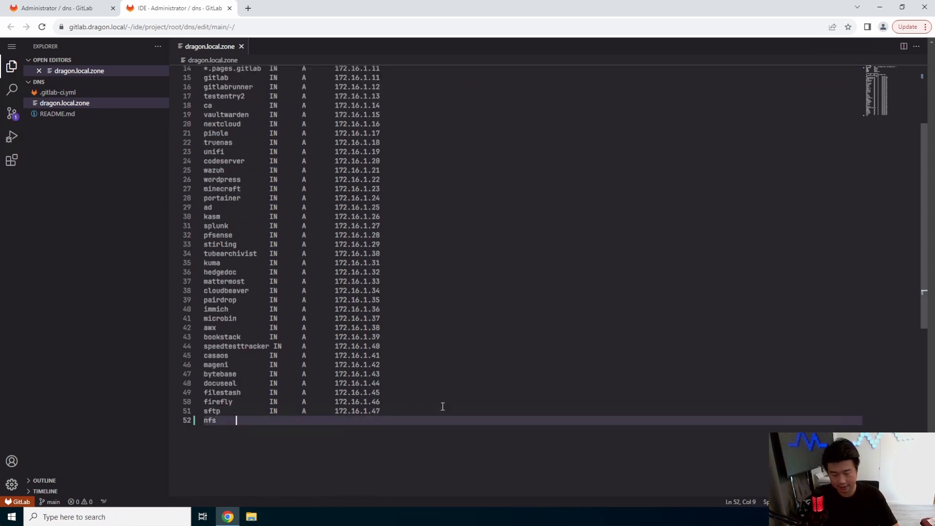
type("IN")
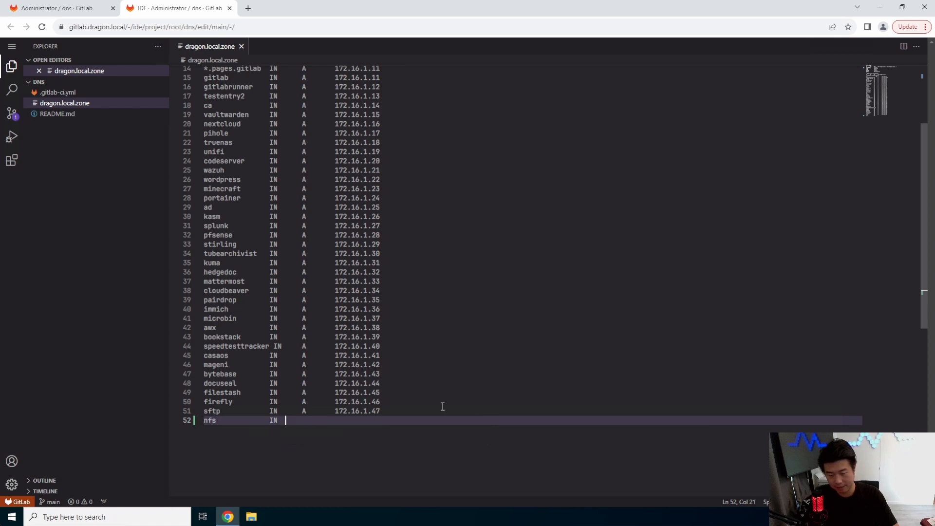
type("A")
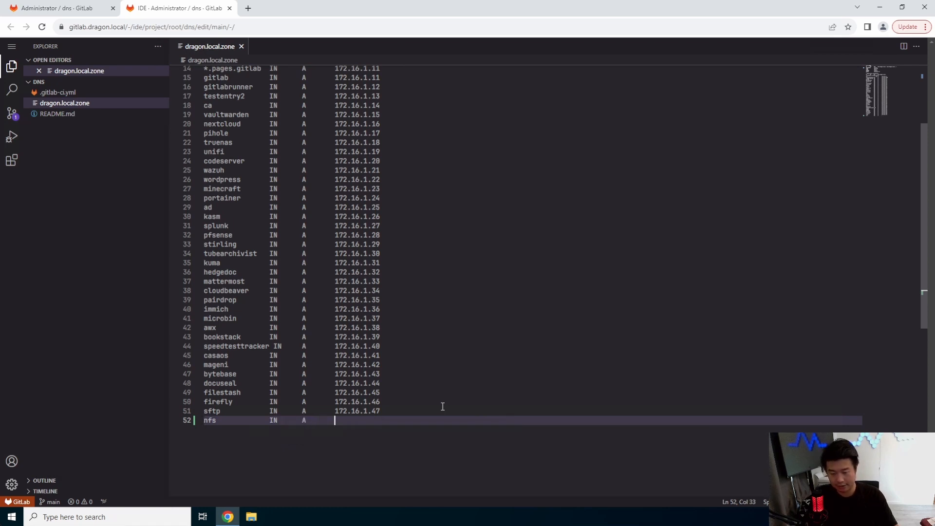
type("172.16.1.48")
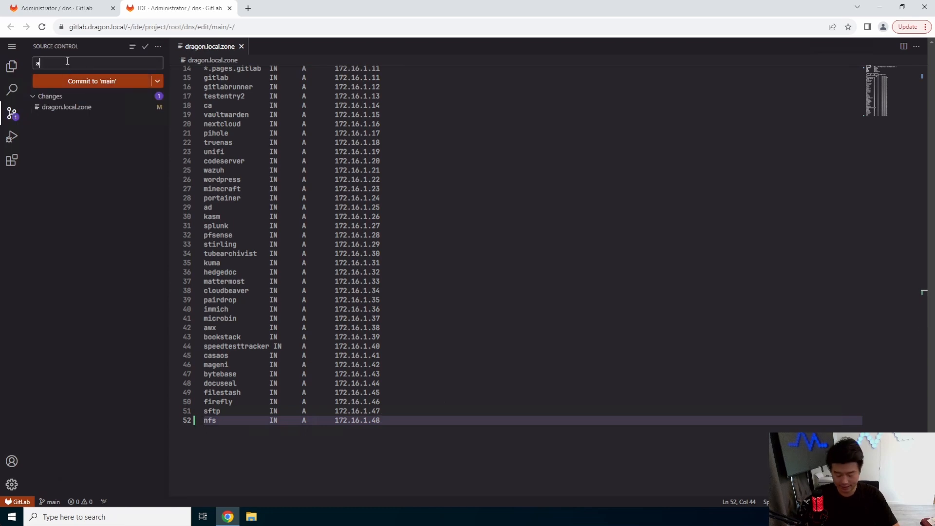
type("dd nfs")
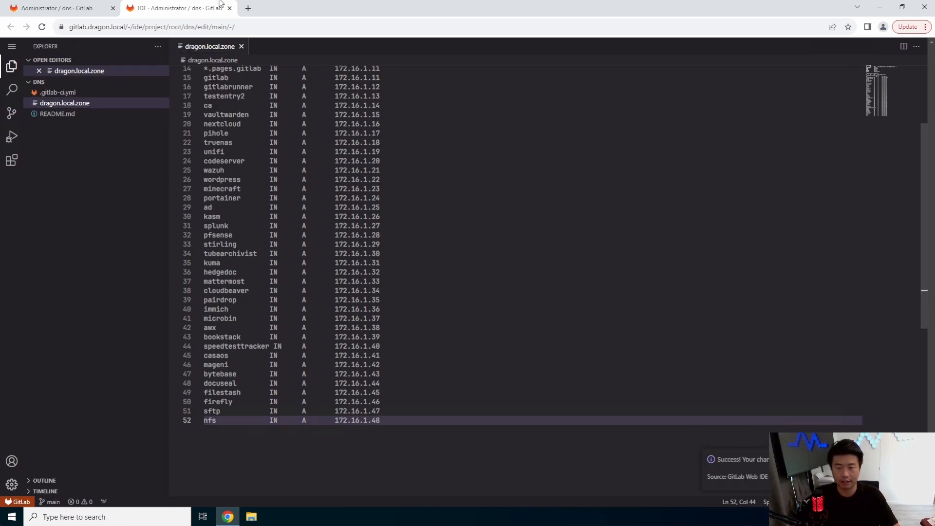
left_click(10, 516)
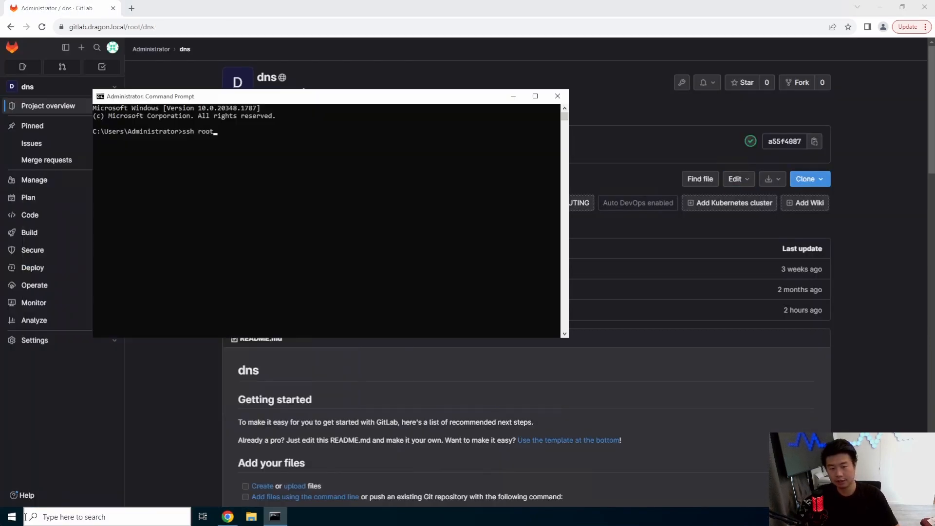
SSH as root to 172.16.1.48, answer yes to the host key and log in with the password
type("@178")
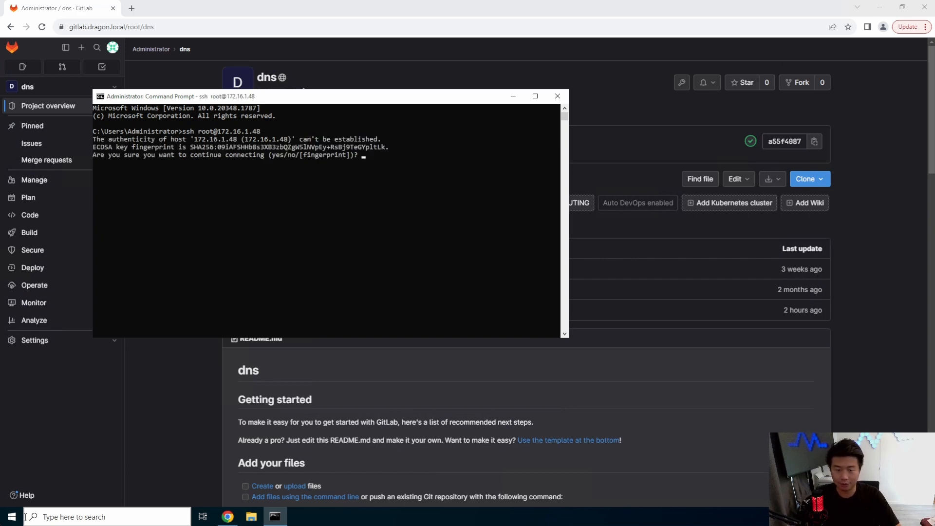
type("yes")
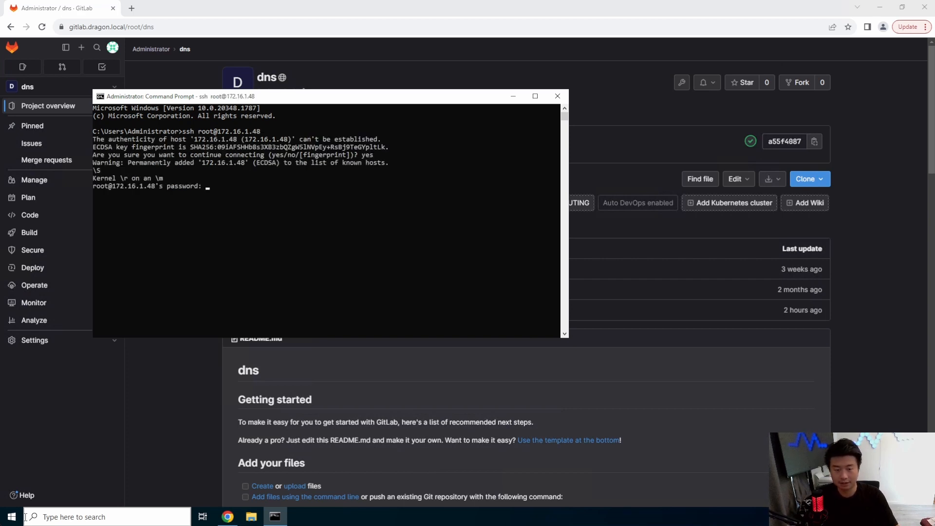
key("Enter")
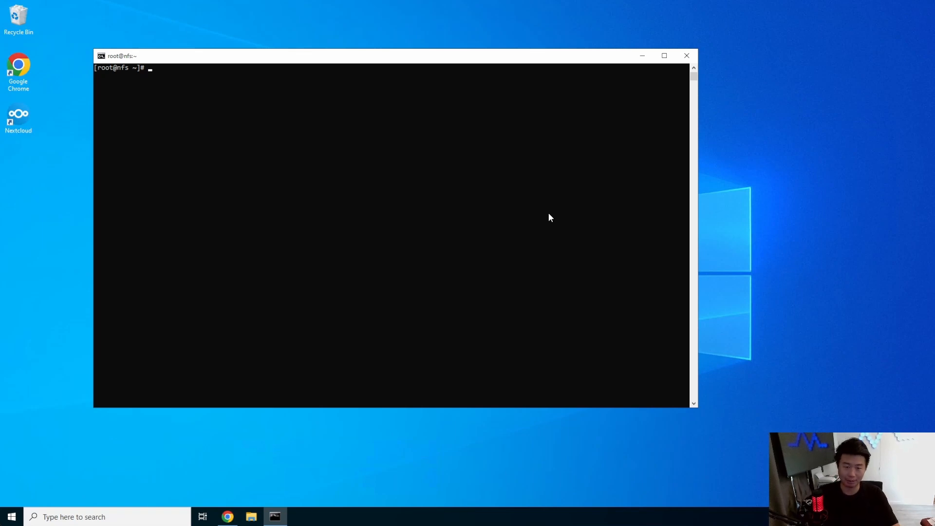
Install the nfs-utils package with yum -y
type("yum")
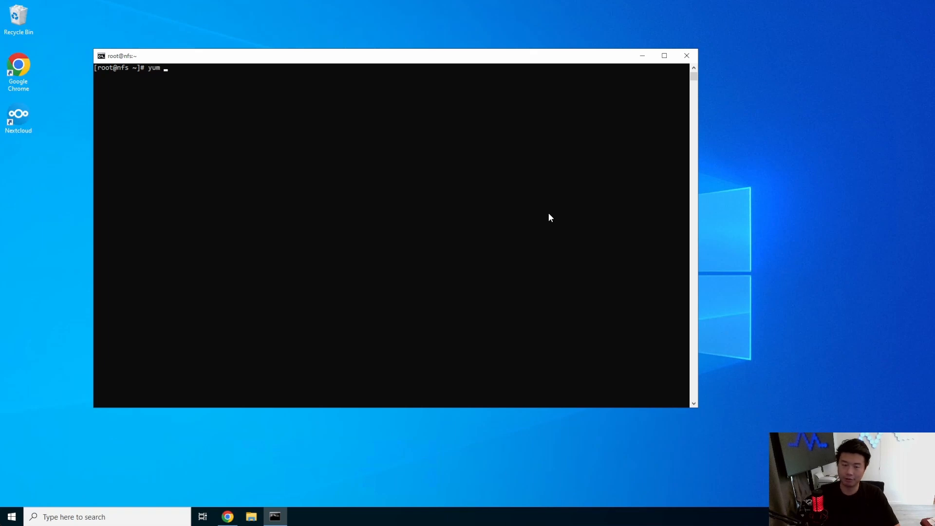
type("-y install nfs-uti")
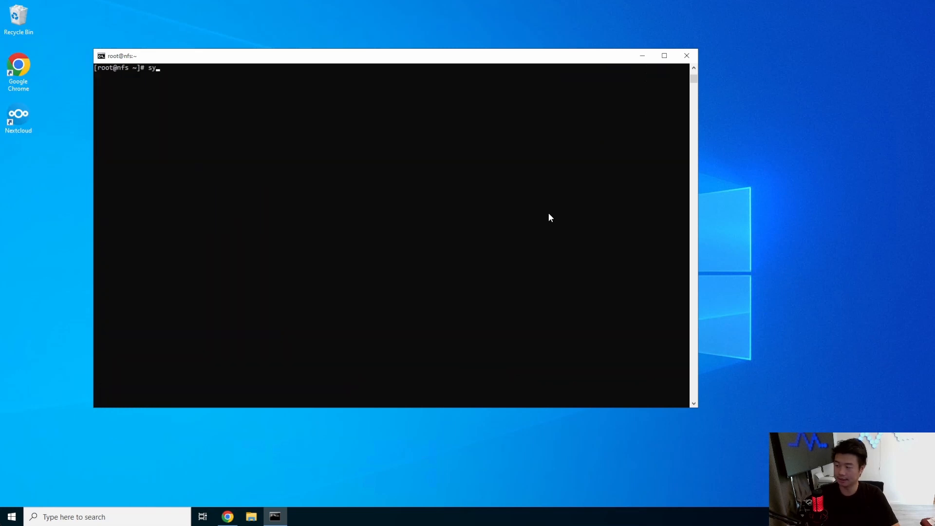
Start and enable nfs-server, then create the /nfs_share directory
type("stemctl start nfs-server")
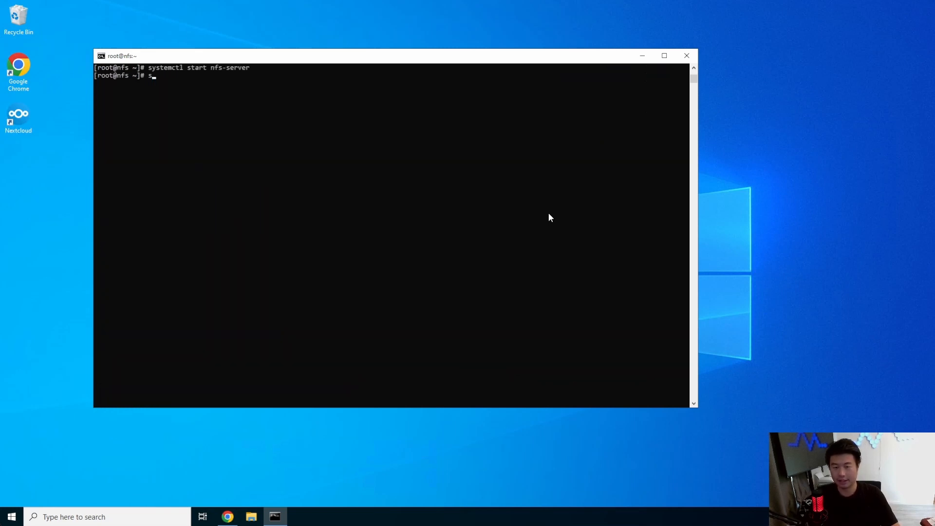
type("systemctl enable nfs-server")
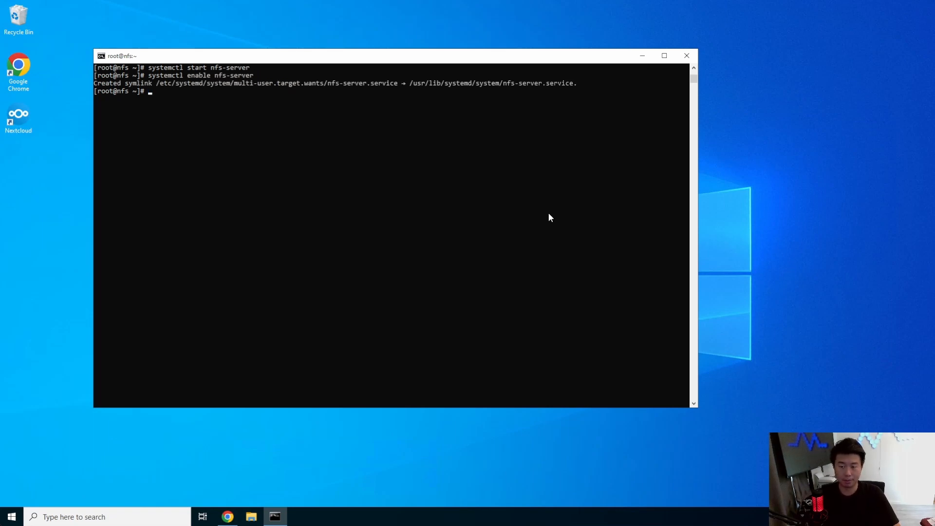
type("mkdir /nfs_share")
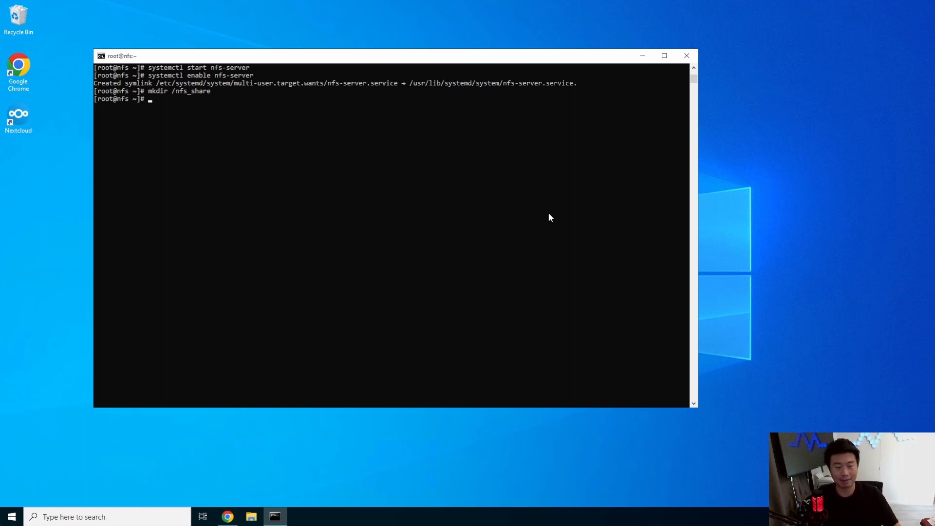
type("cd")
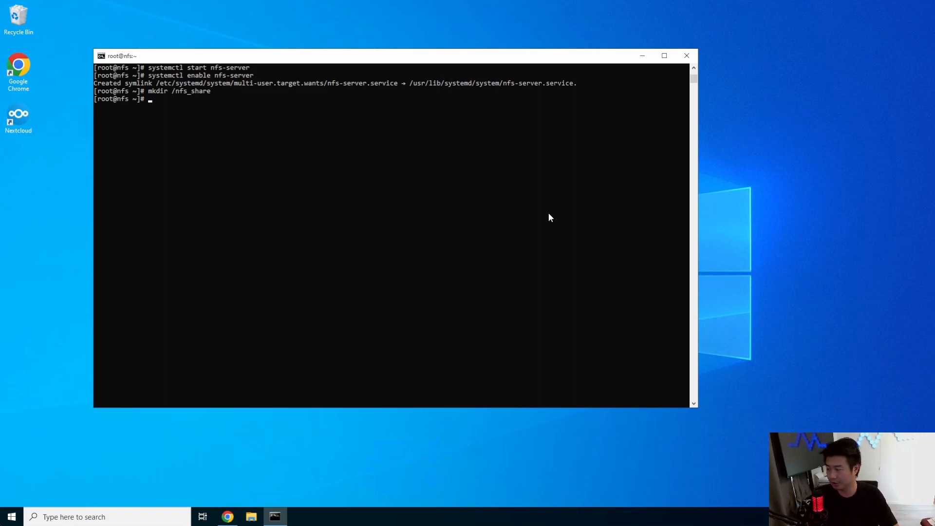
Edit /etc/exports in vi, entering /nfs_share shared to 172.168.1.0/24
type("vi /etc/")
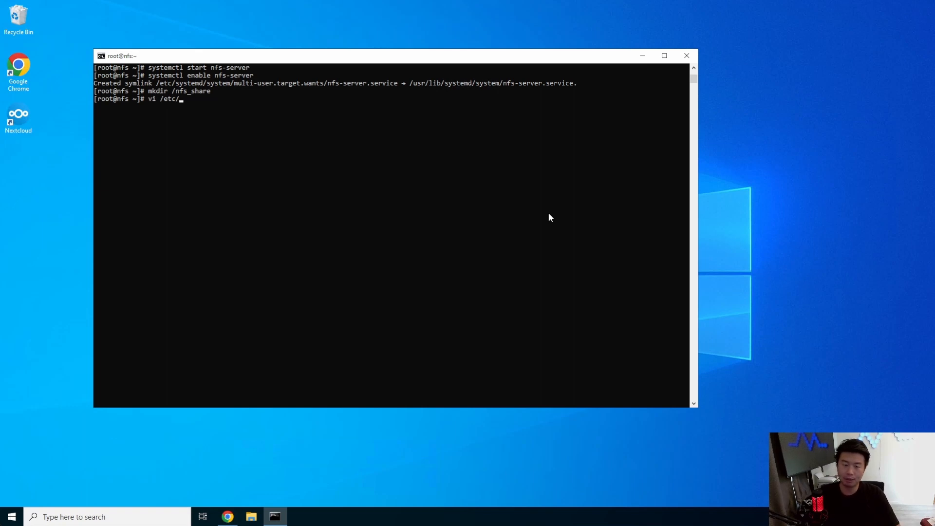
type("export")
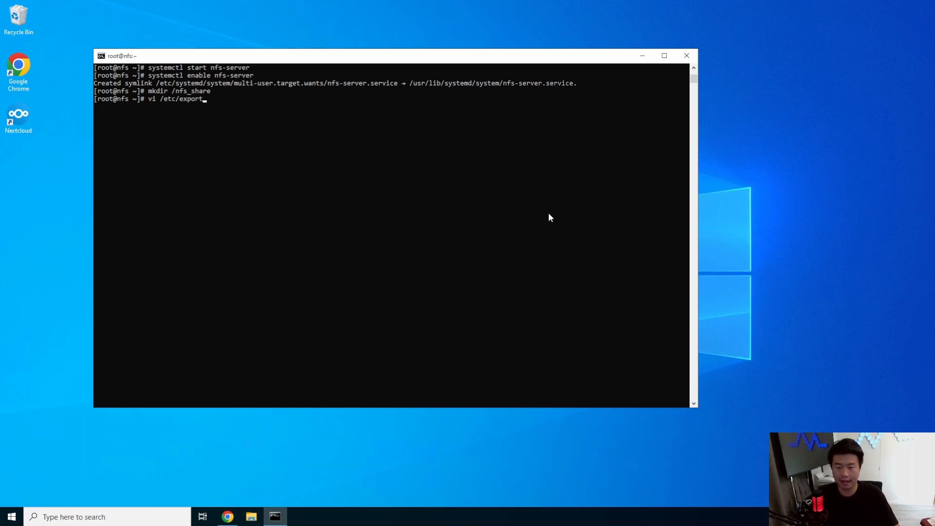
type("s")
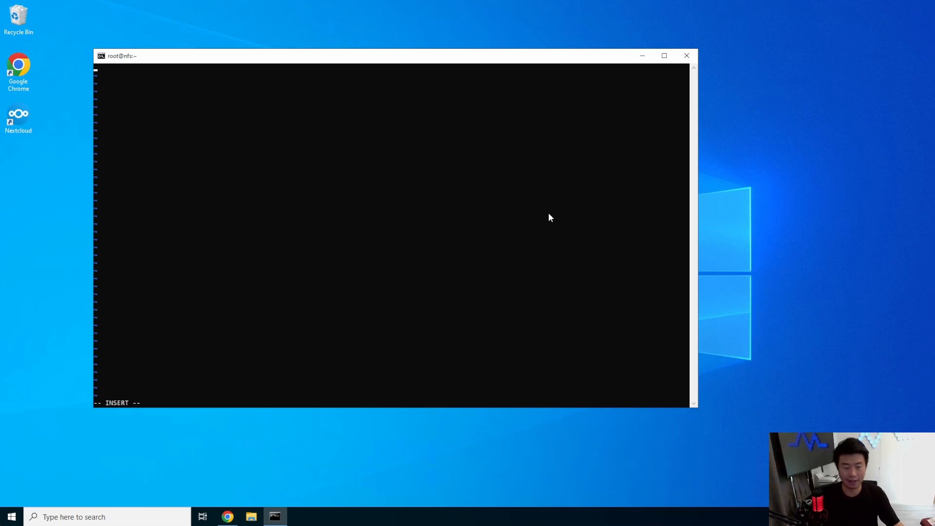
type("/")
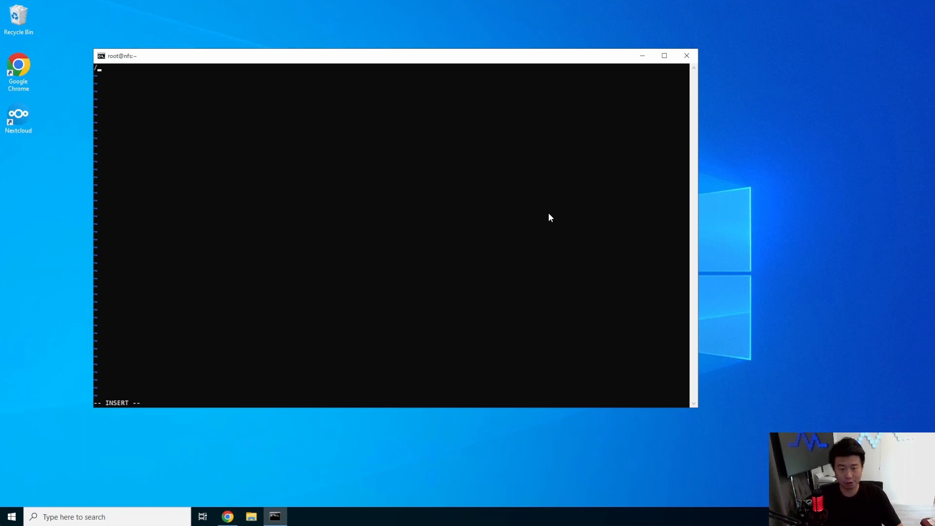
type("n")
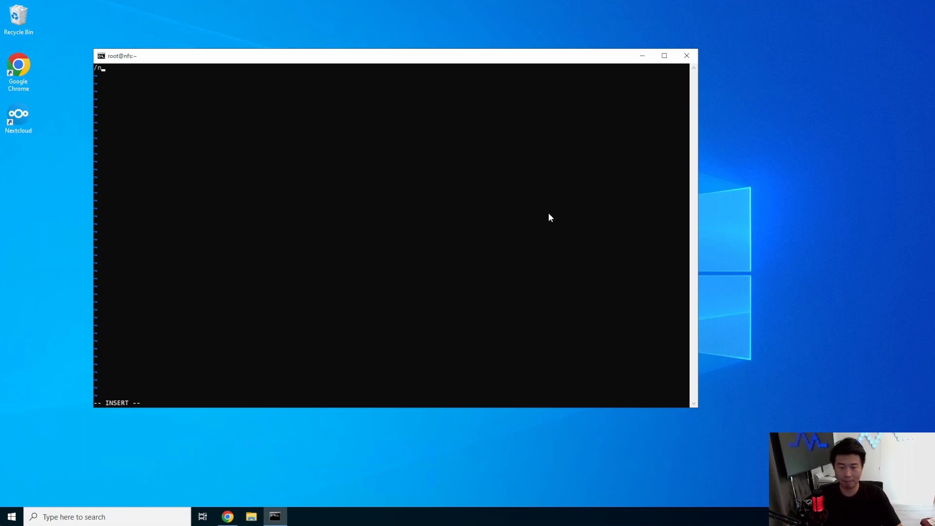
type("nfs_share")
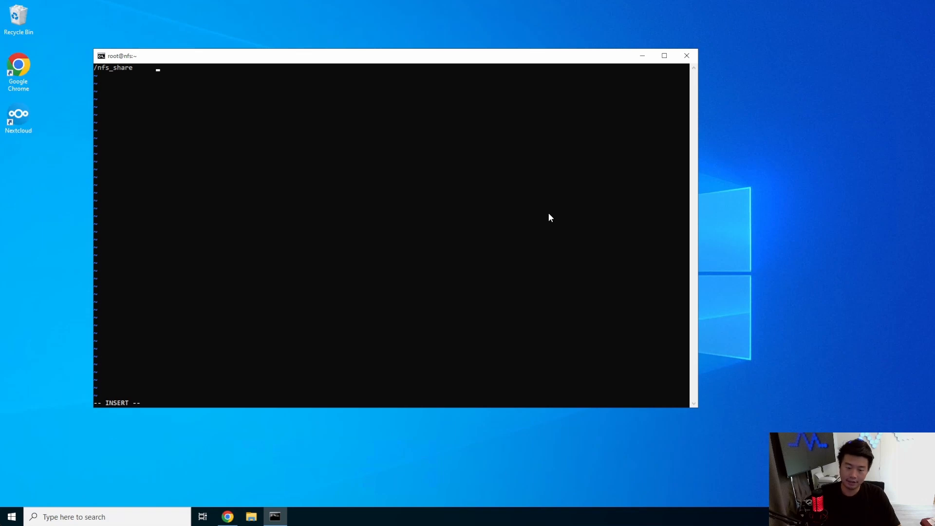
type("192.1")
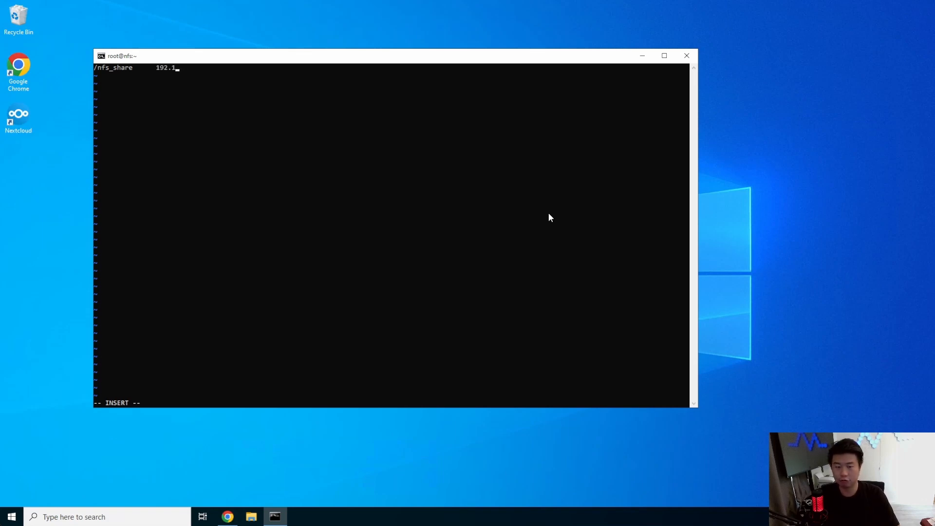
type("172.")
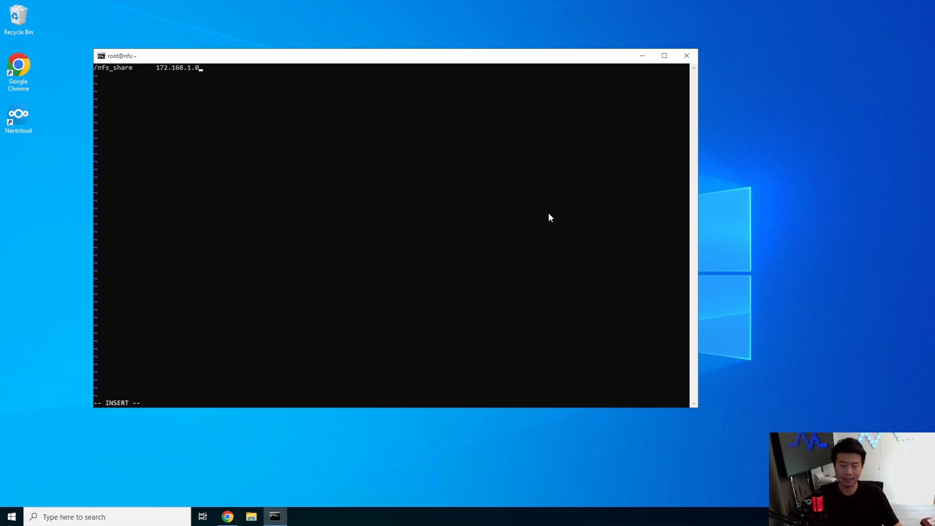
type("/")
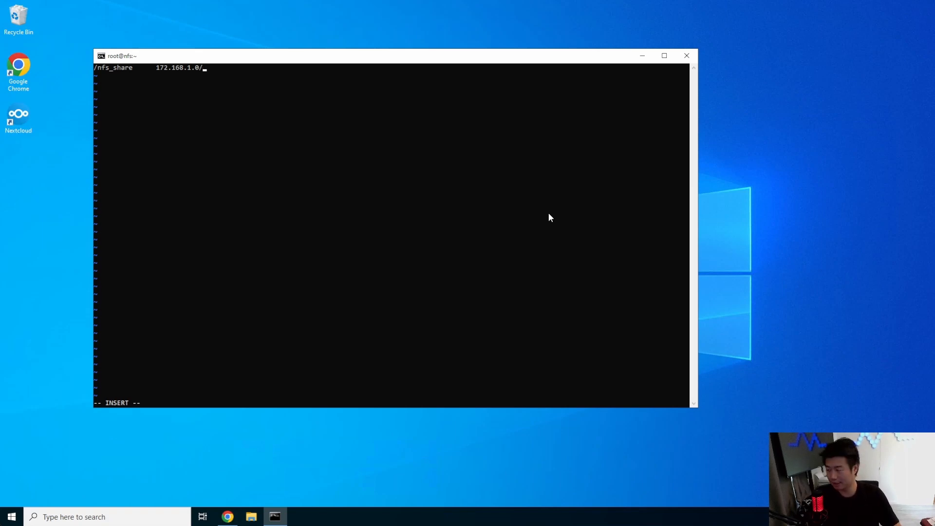
type("24")
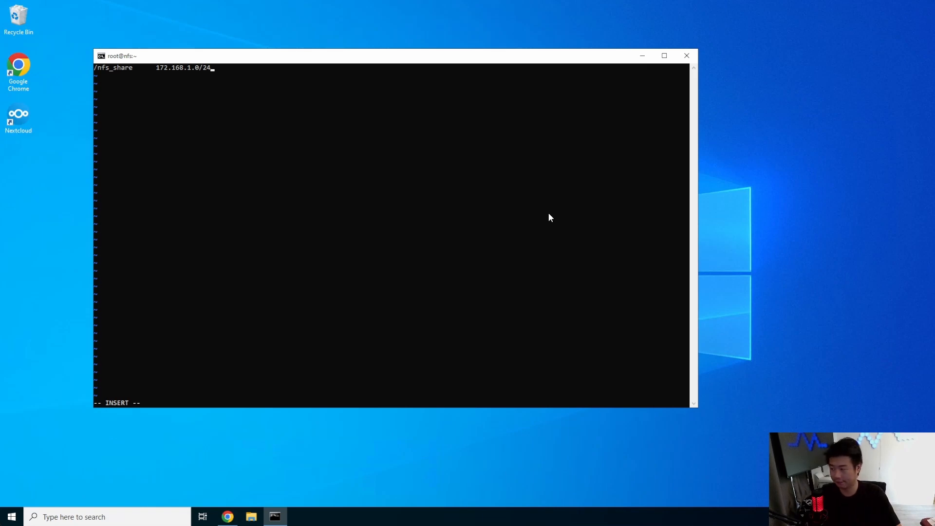
Give the export the options (rw,sync,no_root_squash) and save the file
type("(rw")
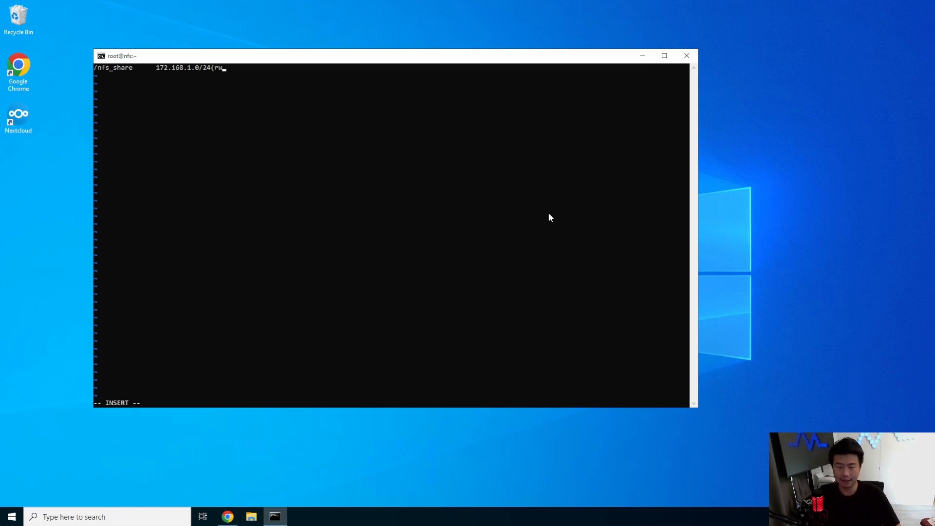
type(",sync")
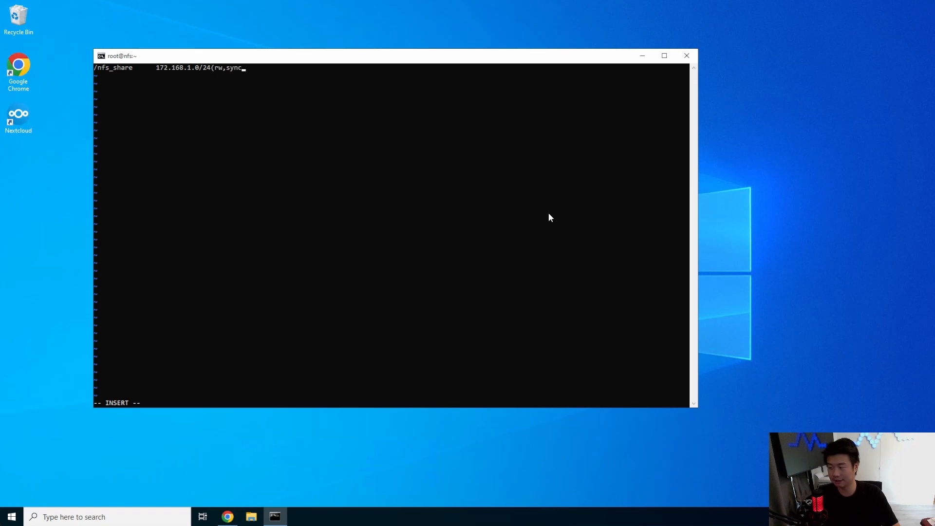
type("no")
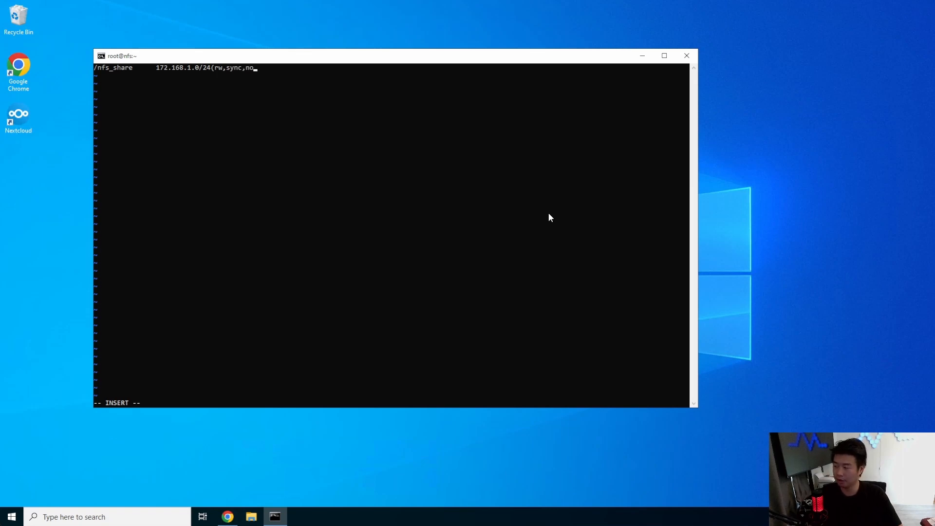
type("_root_")
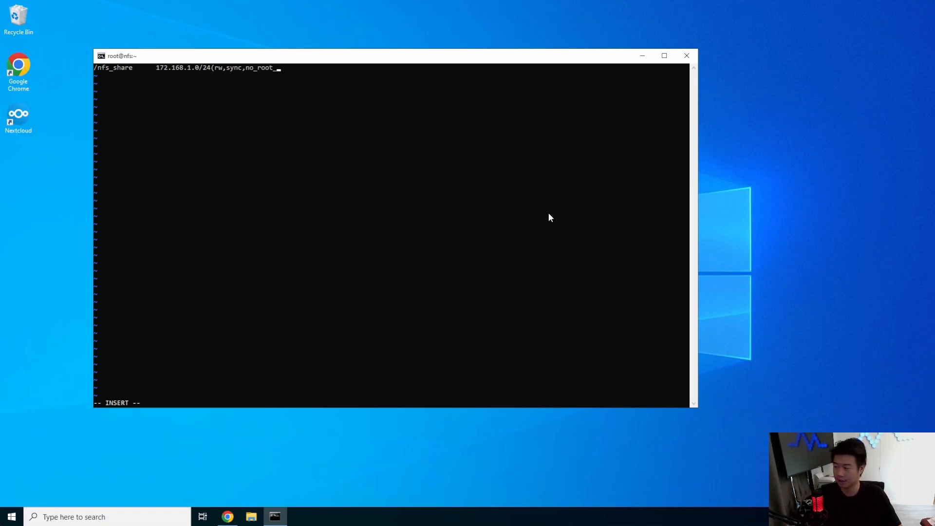
type("squash)")
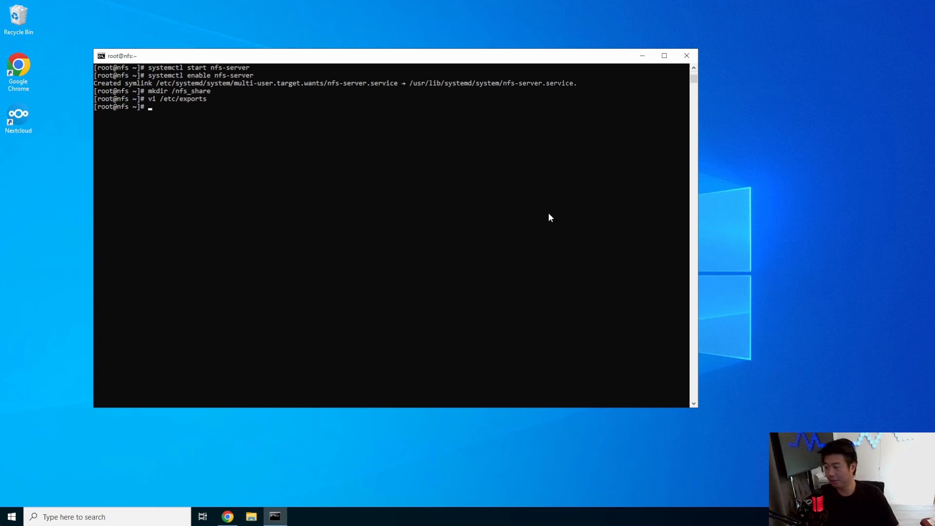
Run exportfs -a, cat /etc/exports and showmount -e nfs.dragon.local to confirm the export
type("exportfs -a")
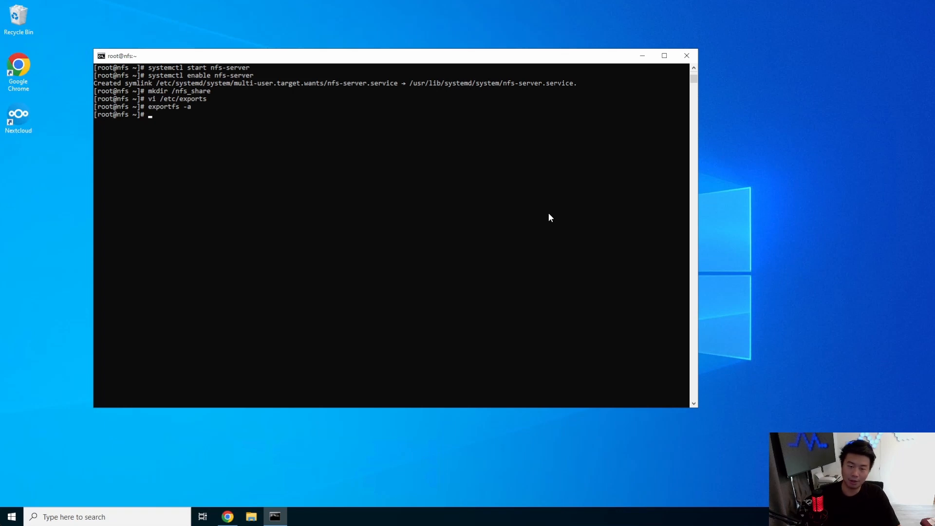
type("cat /etc/exports")
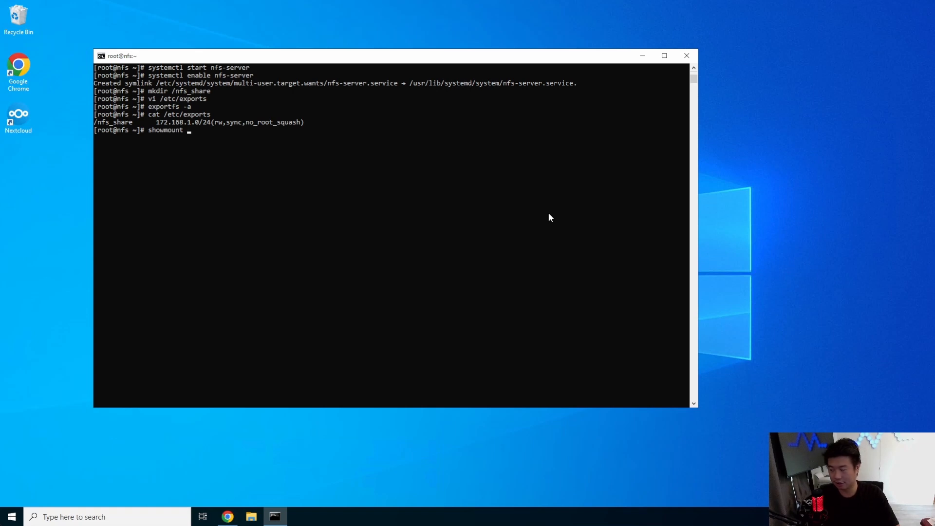
type("-e nfs.")
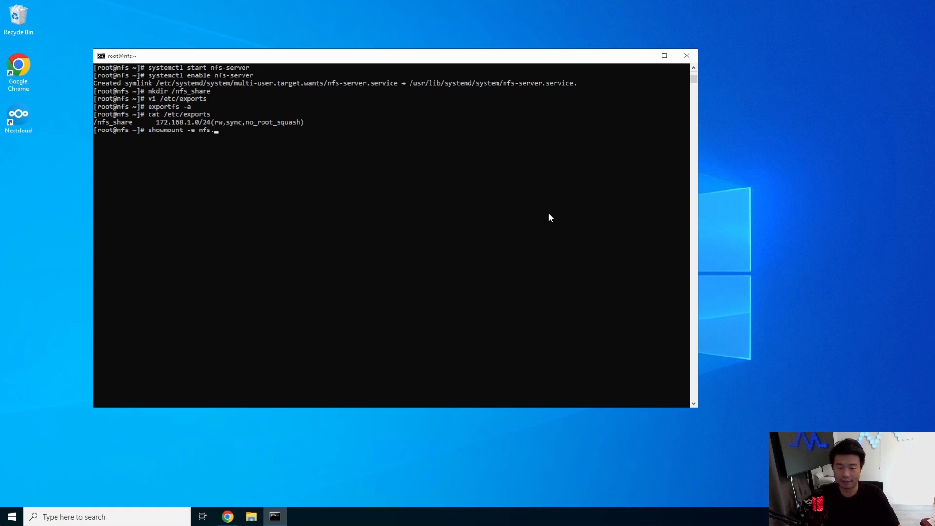
type("dragon.local")
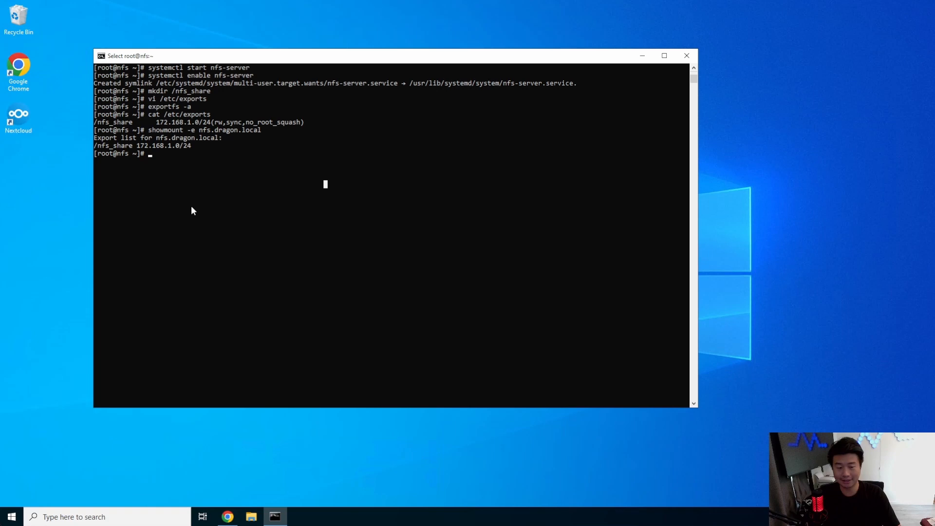
Check firewalld status, find it inactive, and start the firewalld service
type("systemctl")
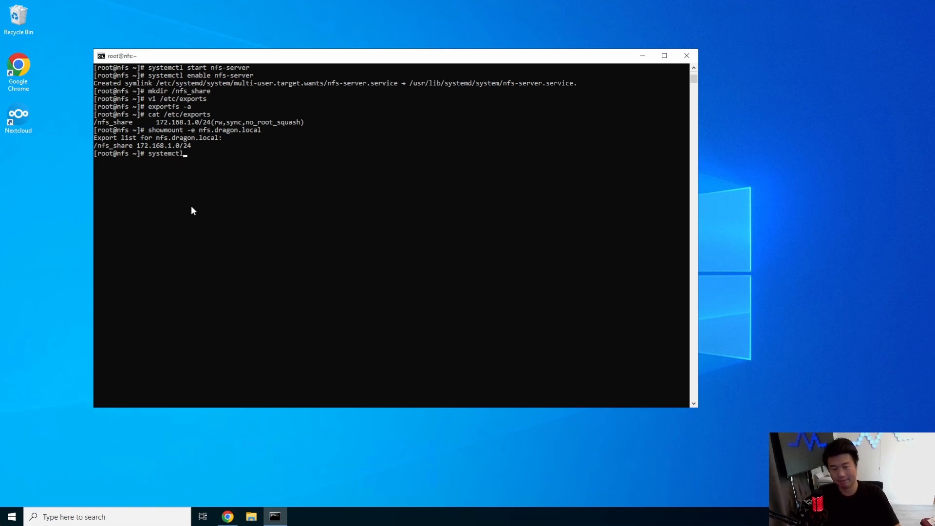
type("status")
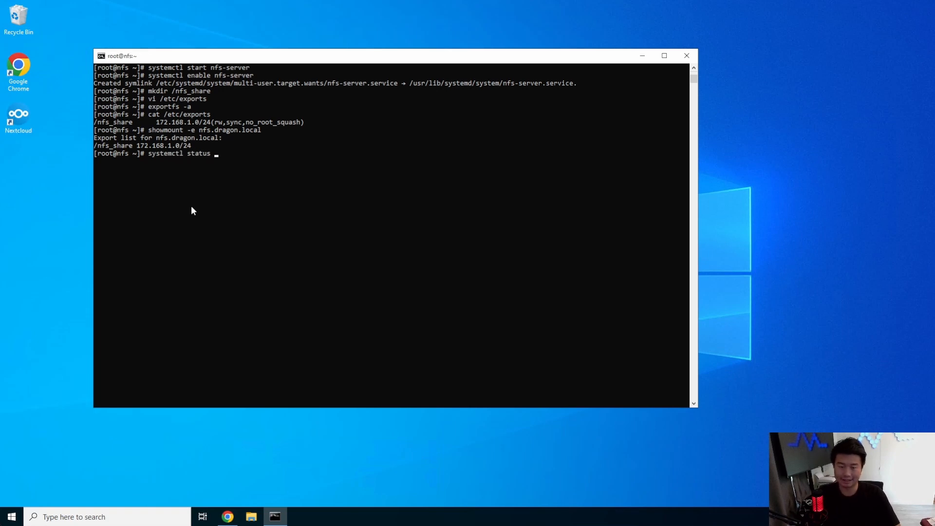
type("firewalld")
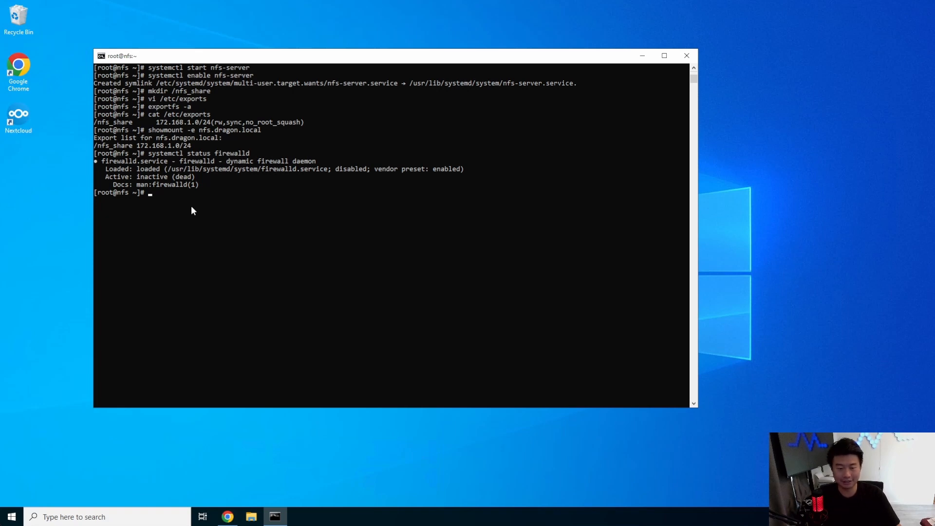
type("systemctl")
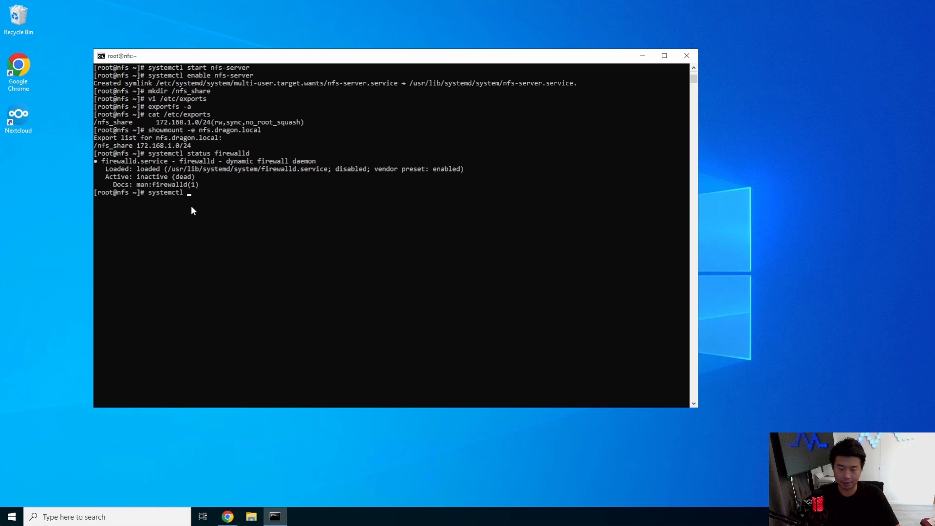
type("start firewa")
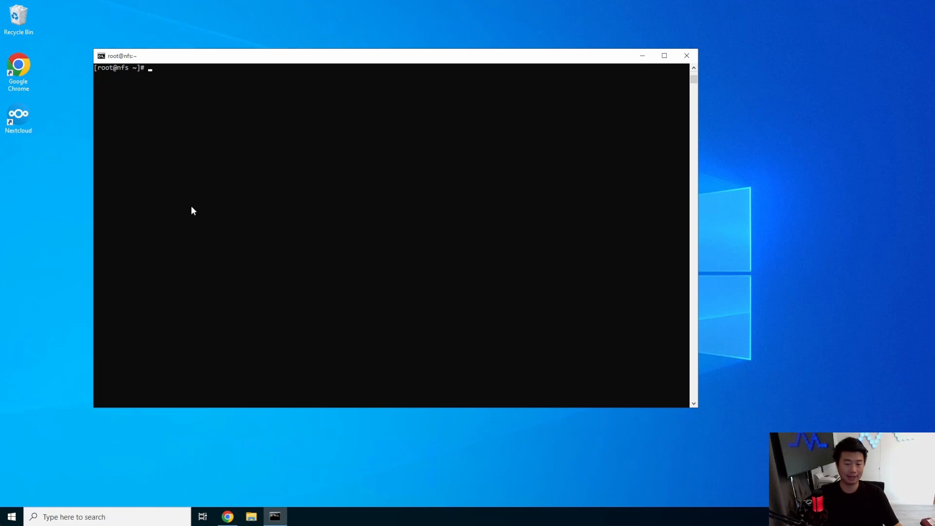
mouse_move(208, 207)
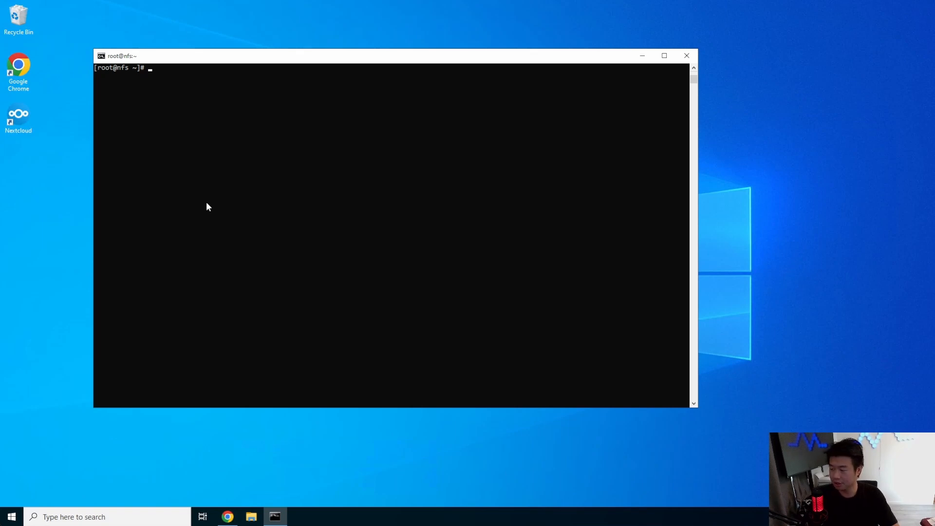
Add the nfs service permanently with firewall-cmd, restarting firewalld first
type("firewalld")
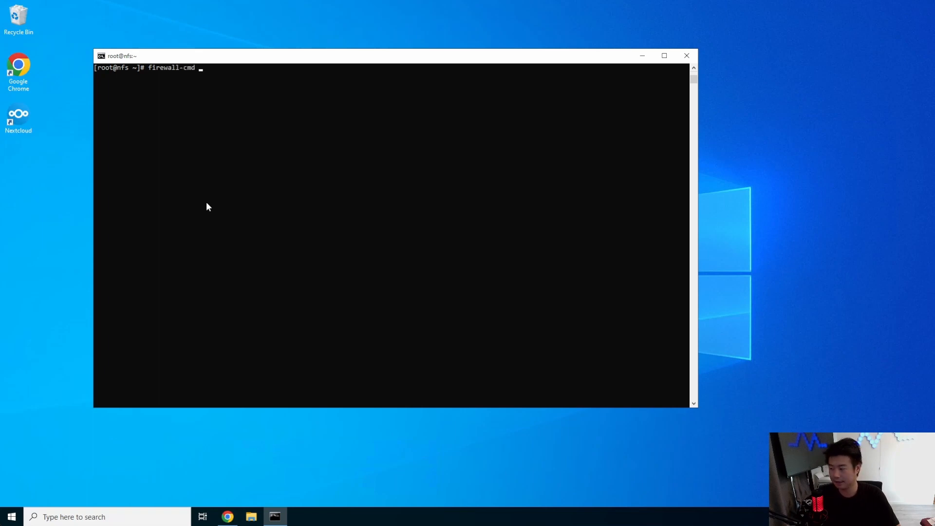
type("--permanen")
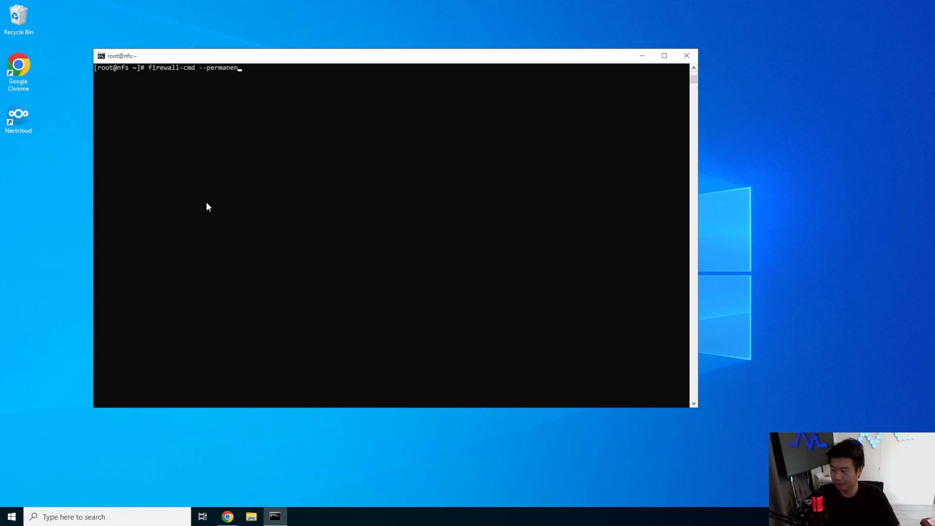
type("t --add-ser")
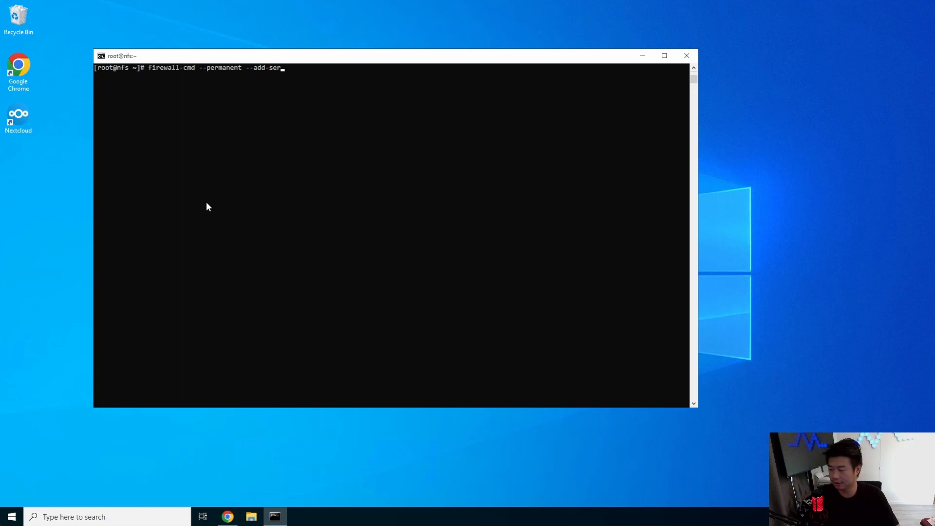
type("vice=nfs")
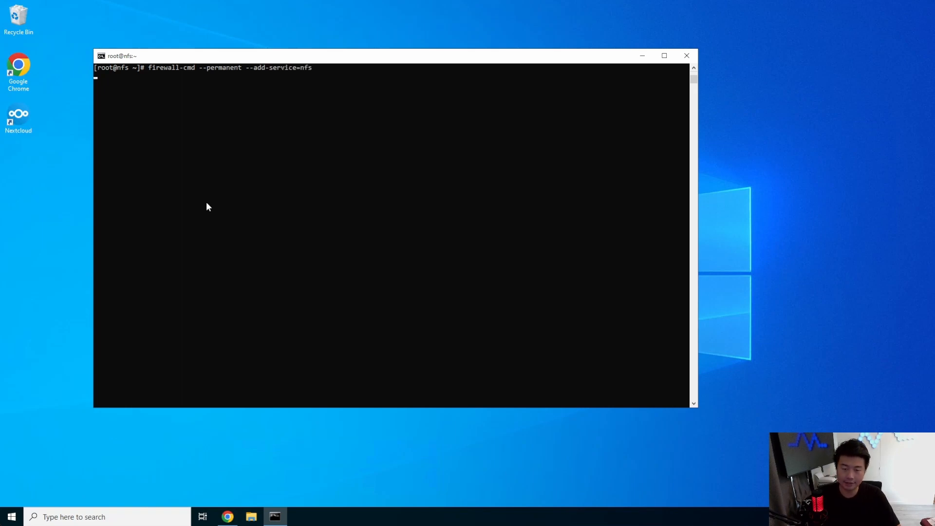
type("systemctl start firewalld")
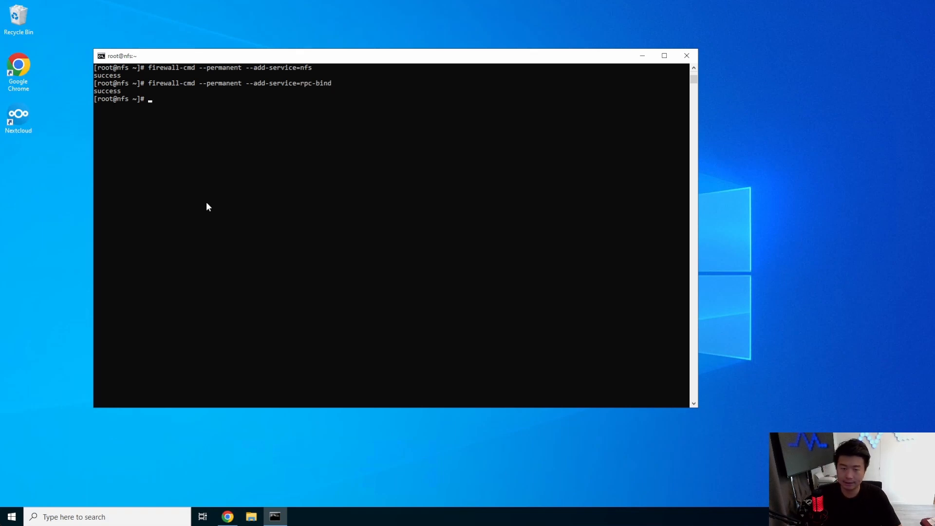
Add the rpc-bind and mountd services permanently with firewall-cmd
type("firewall-cmd --permanent --add-service=rpc-")
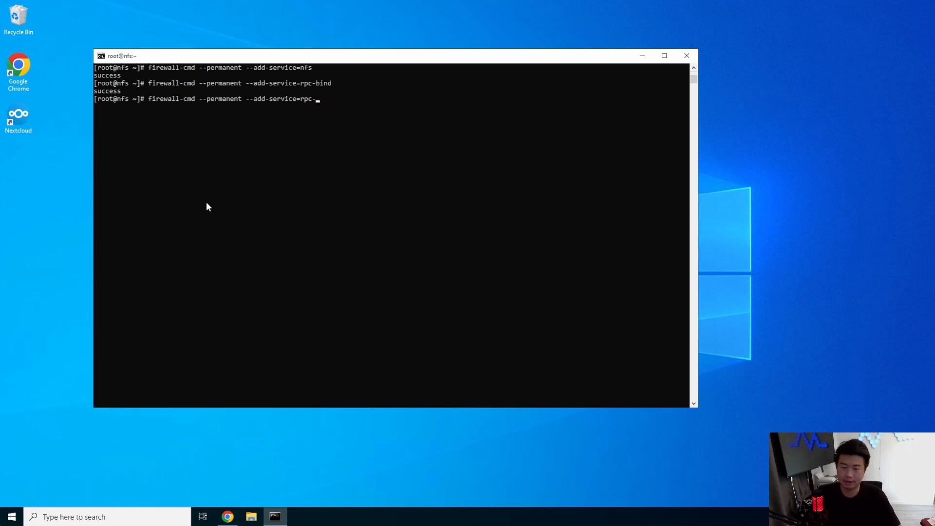
type("mountd")
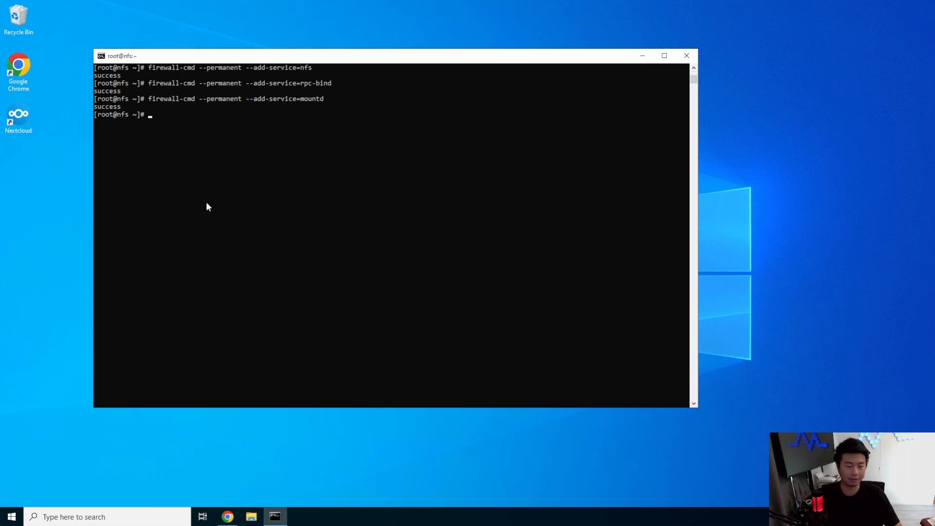
type("firewa")
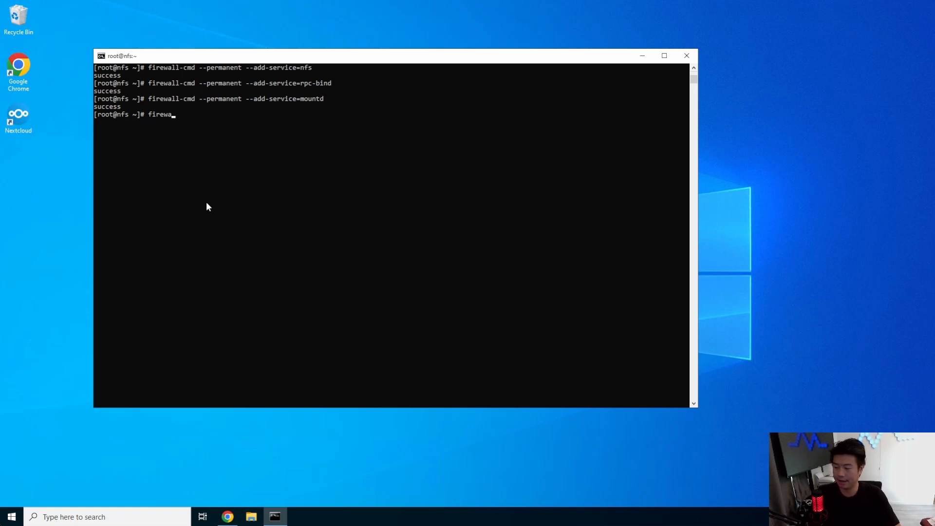
Reload the firewall with firewall-cmd --reload so the new services take effect
type("ll-cmd")
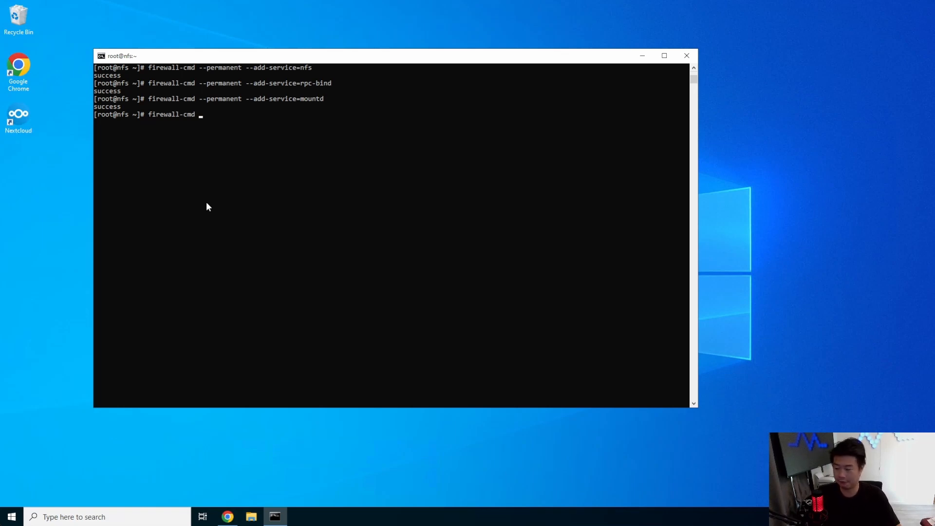
type("--reload")
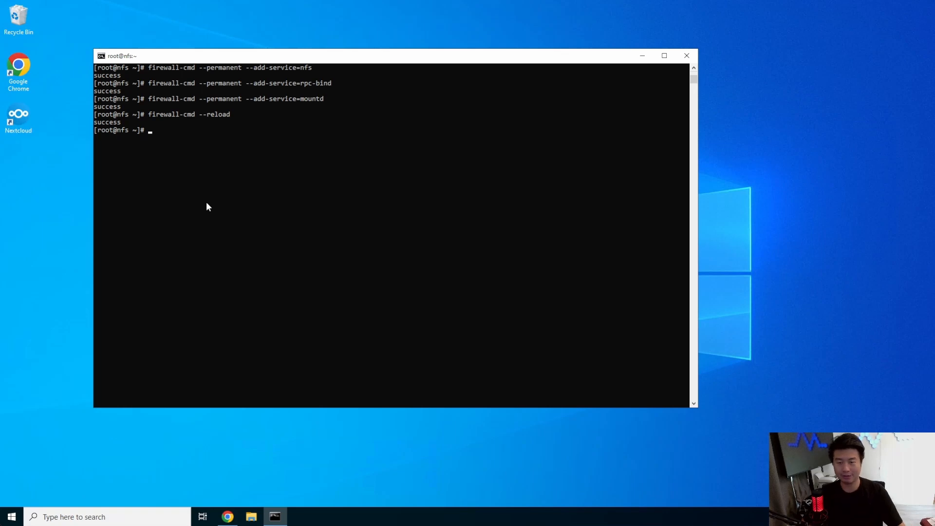
mouse_move(371, 102)
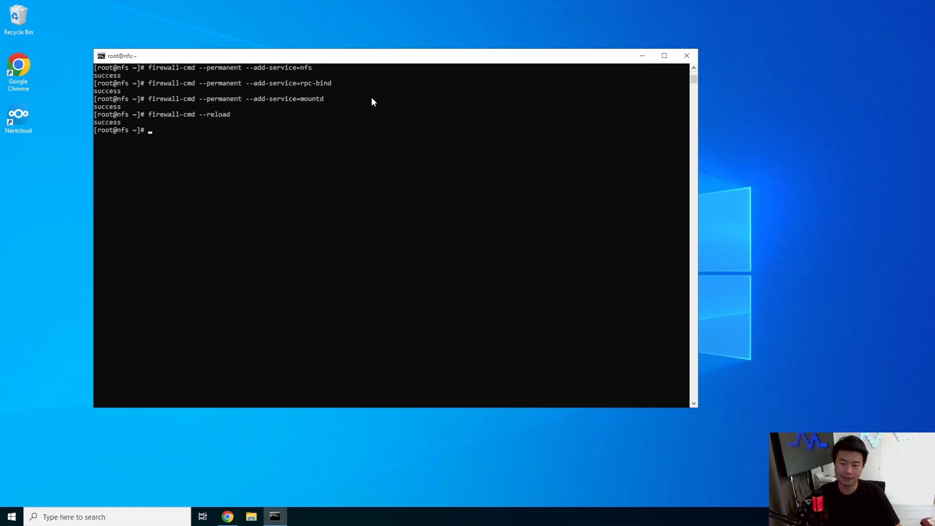
mouse_move(173, 68)
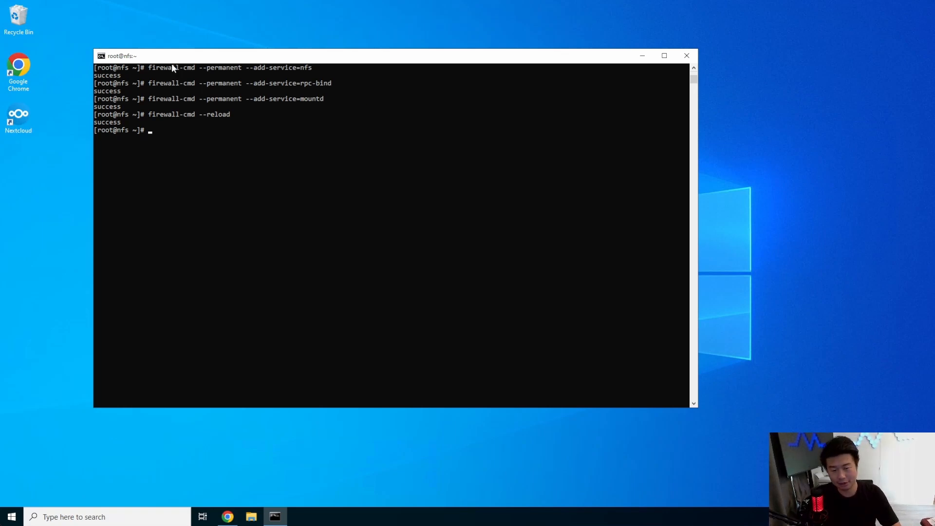